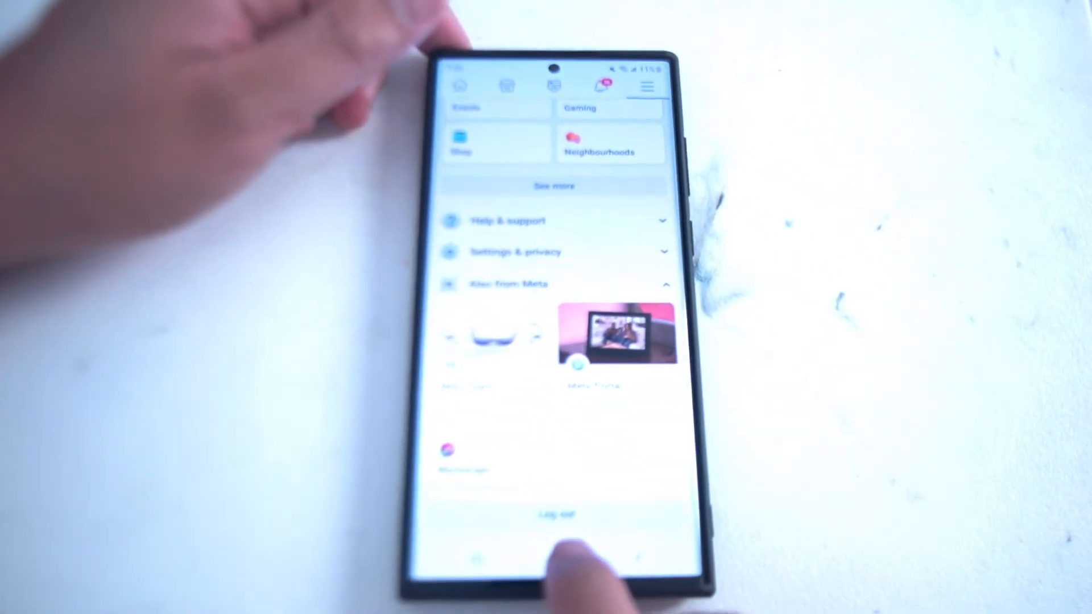
Step: Bring up the Android recent apps overview, showing Facebook among the open apps
left_click(478, 542)
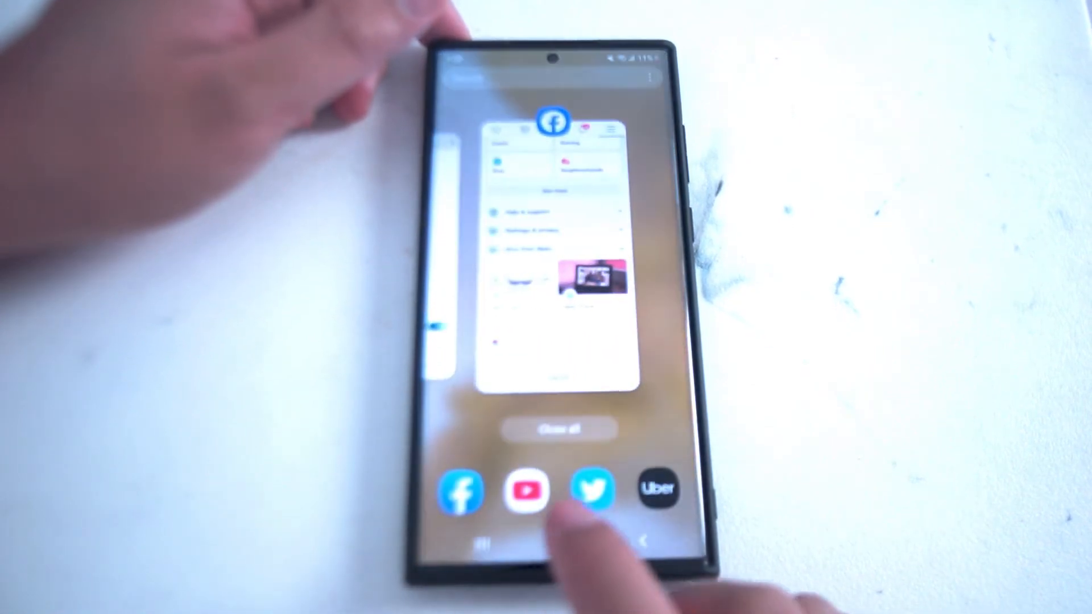